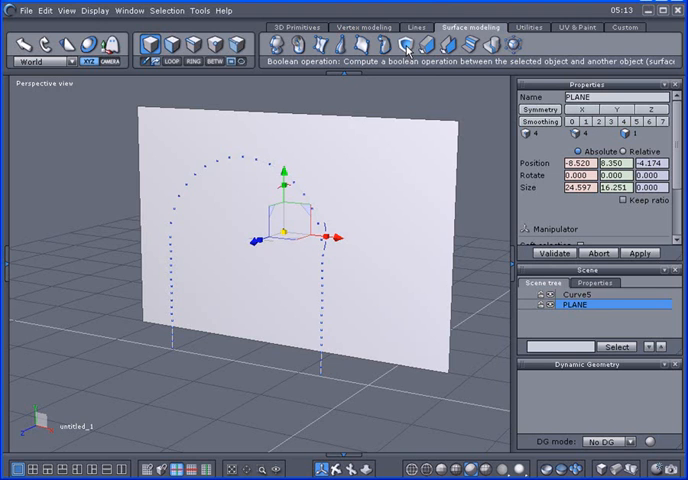
pyautogui.moveTo(336, 48)
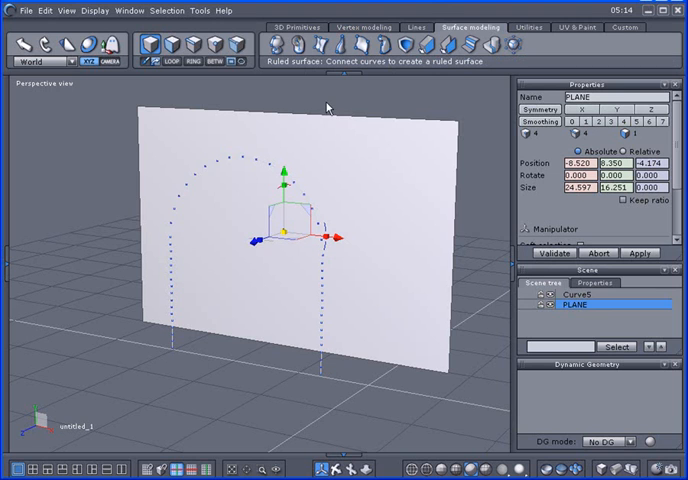
pyautogui.moveTo(351, 103)
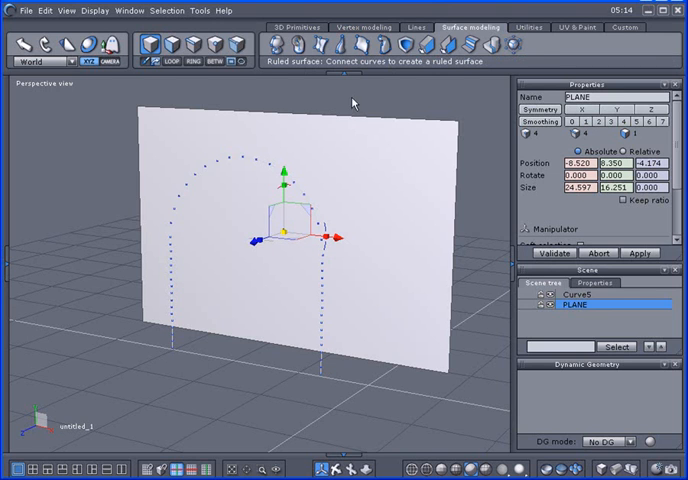
pyautogui.moveTo(405, 47)
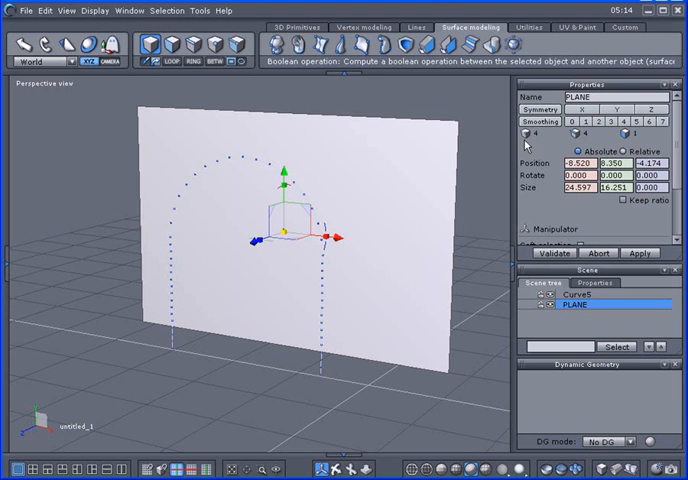
pyautogui.moveTo(526, 135)
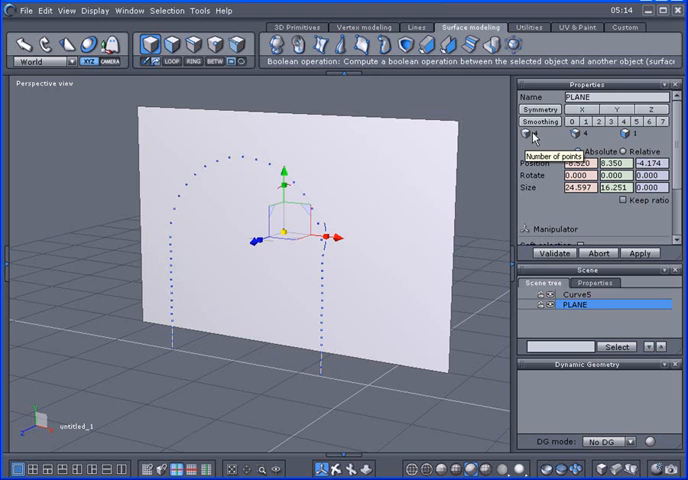
pyautogui.moveTo(358, 299)
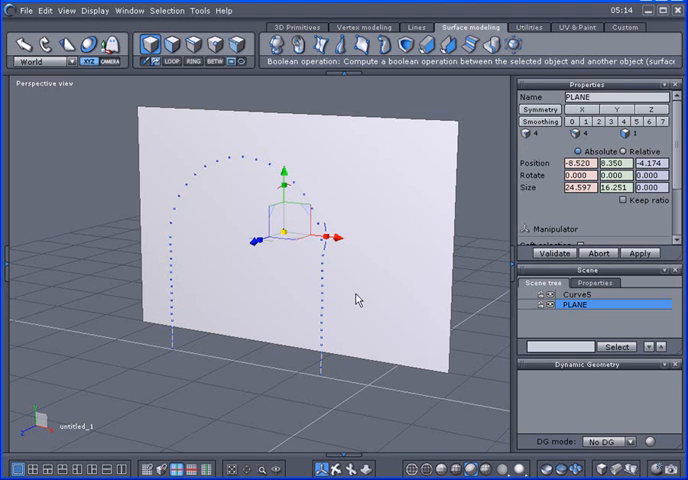
pyautogui.moveTo(396, 103)
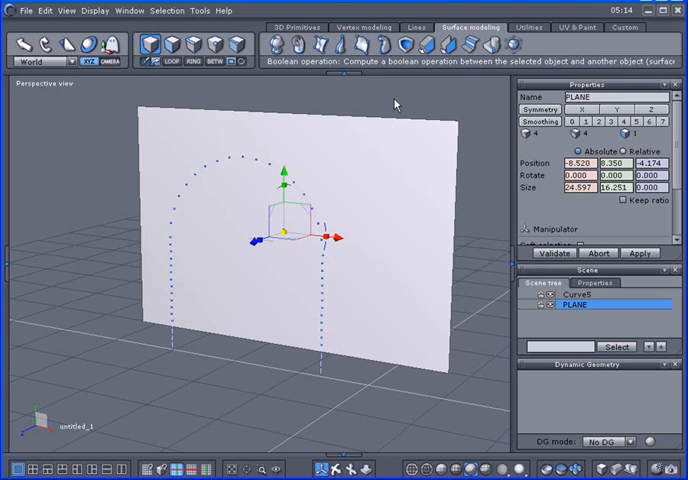
pyautogui.moveTo(408, 47)
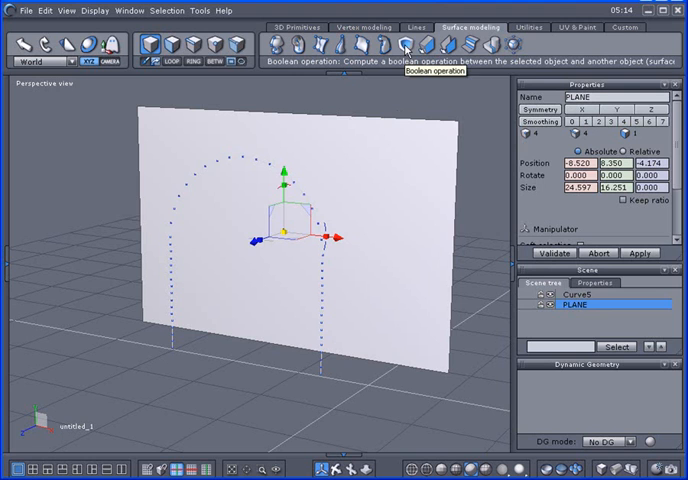
# - Cut an arch-shaped opening through the plane, using the arch curve as the Boolean cutter
pyautogui.click(405, 45)
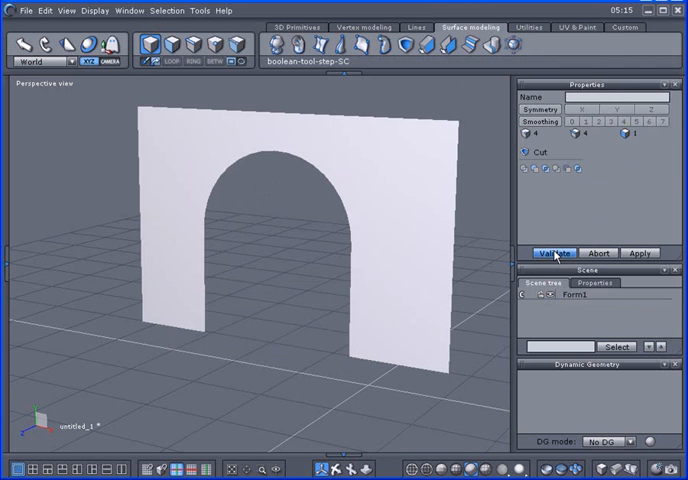
pyautogui.click(557, 252)
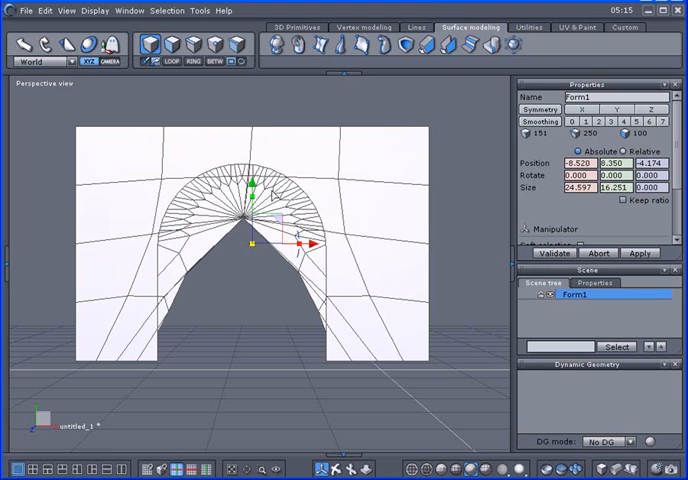
pyautogui.moveTo(277, 196)
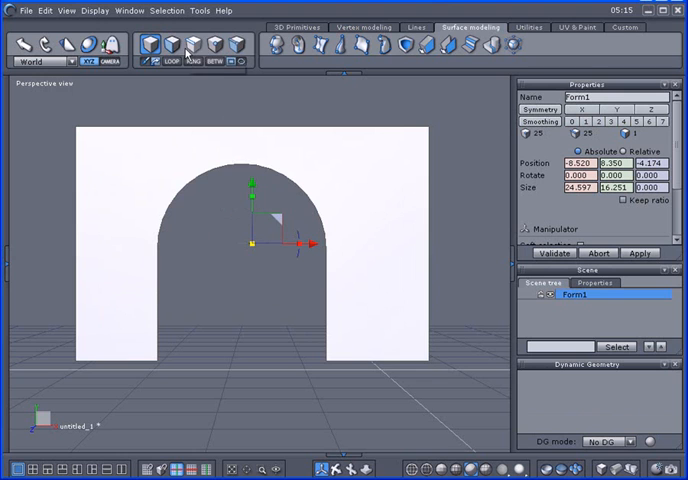
pyautogui.moveTo(190, 50)
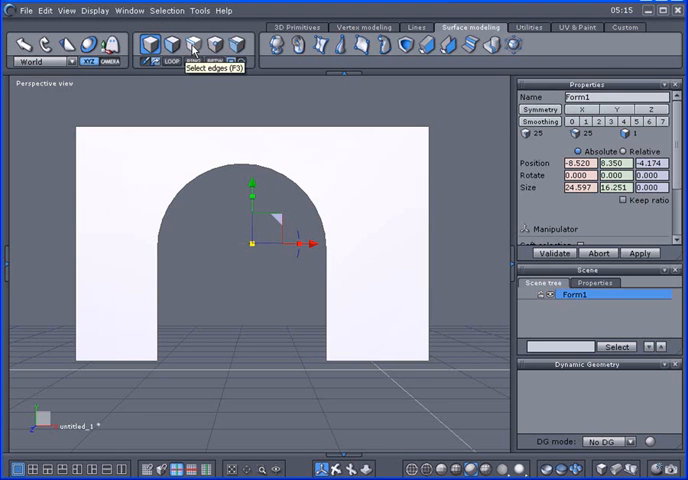
pyautogui.moveTo(60, 119)
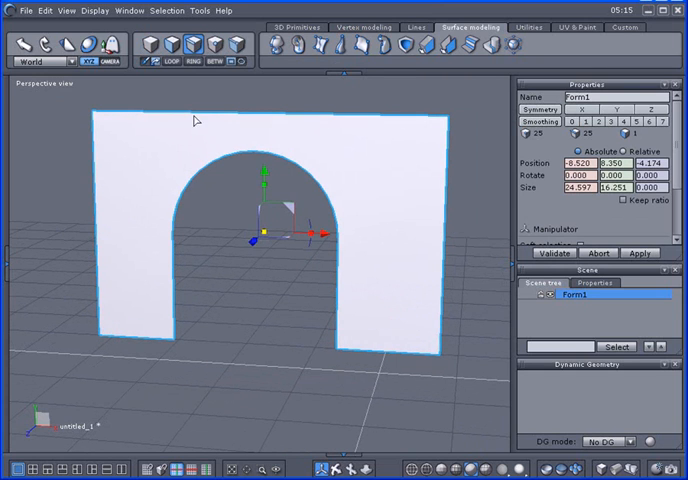
pyautogui.moveTo(165, 340)
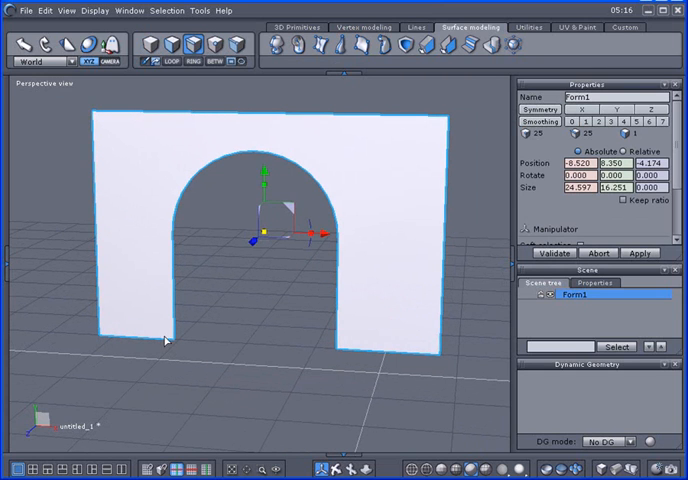
pyautogui.moveTo(322, 52)
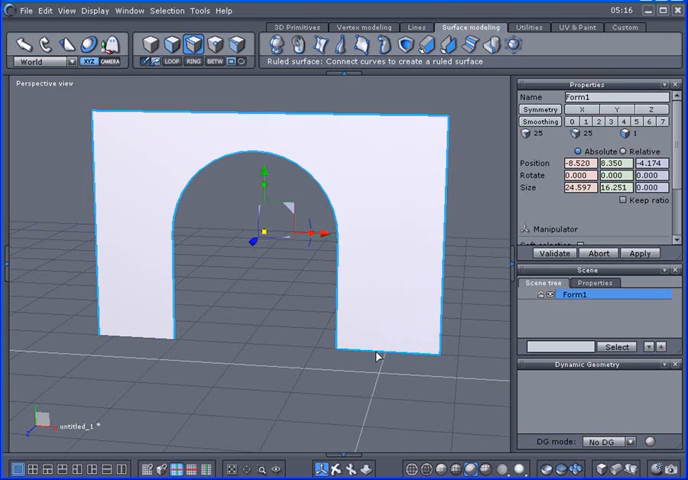
pyautogui.moveTo(300, 163)
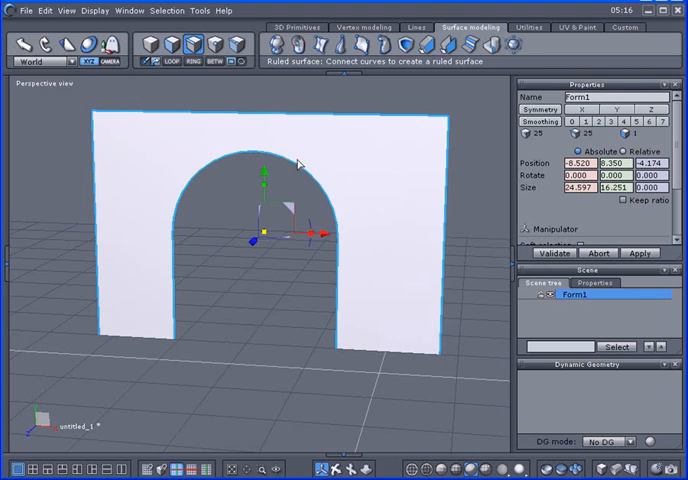
pyautogui.moveTo(217, 165)
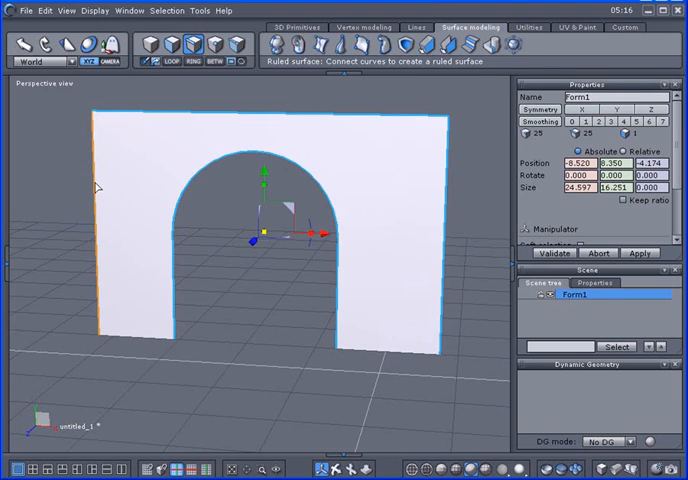
pyautogui.moveTo(97, 186)
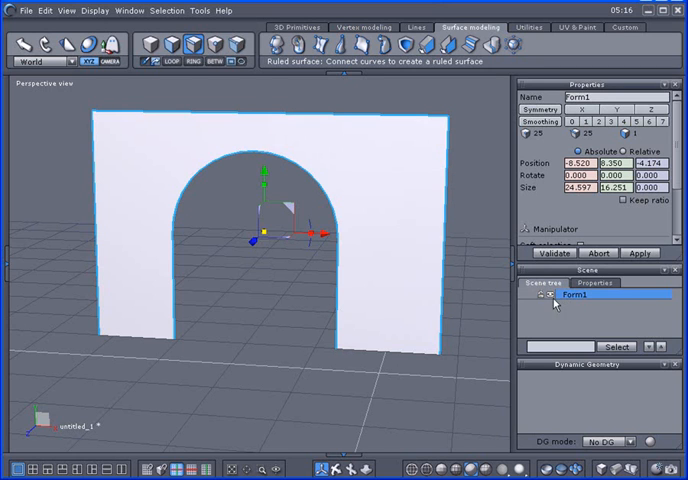
# - Extract the outline edges as Curve1 and Curve2, hiding Form1 briefly to check them
pyautogui.click(35, 10)
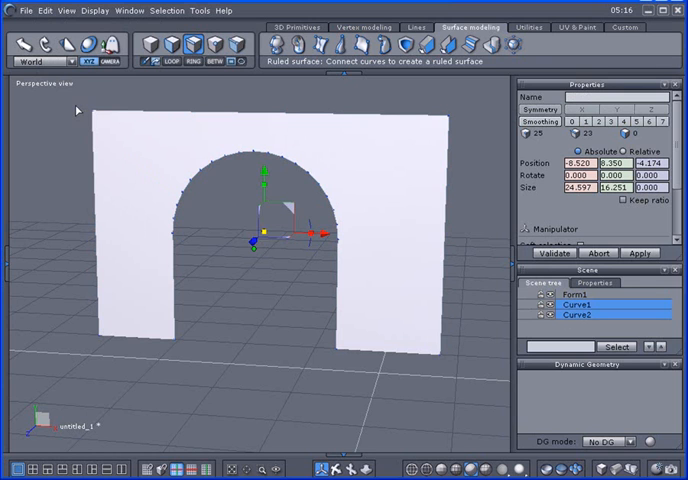
pyautogui.moveTo(378, 268)
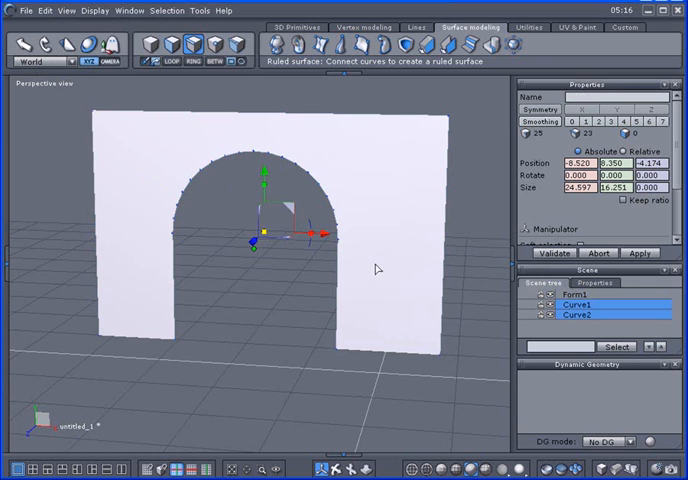
pyautogui.click(544, 328)
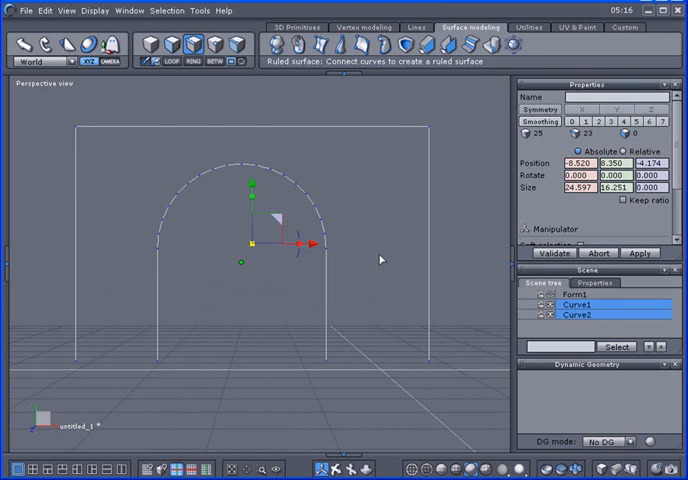
pyautogui.click(157, 310)
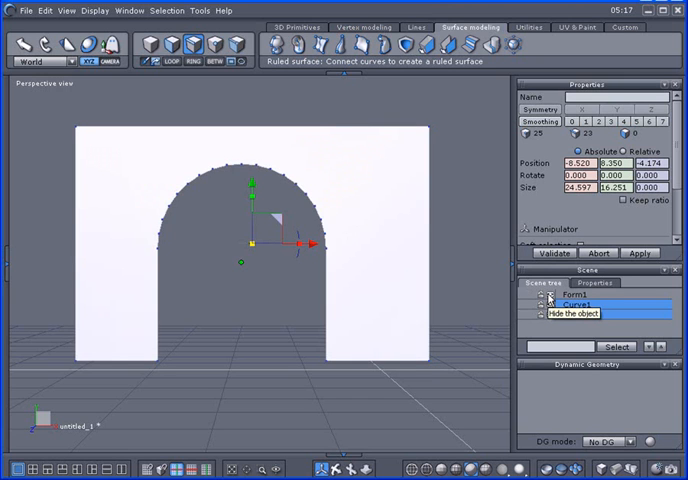
# - Select Curve2 and hide Form1 so only the two outline curves show
pyautogui.click(553, 310)
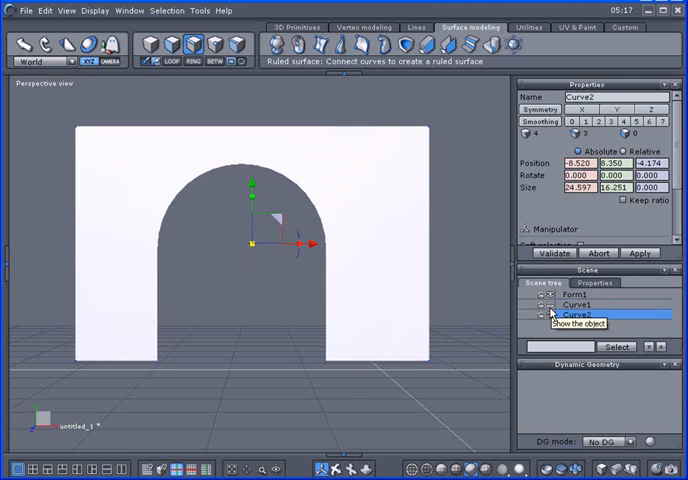
pyautogui.click(571, 295)
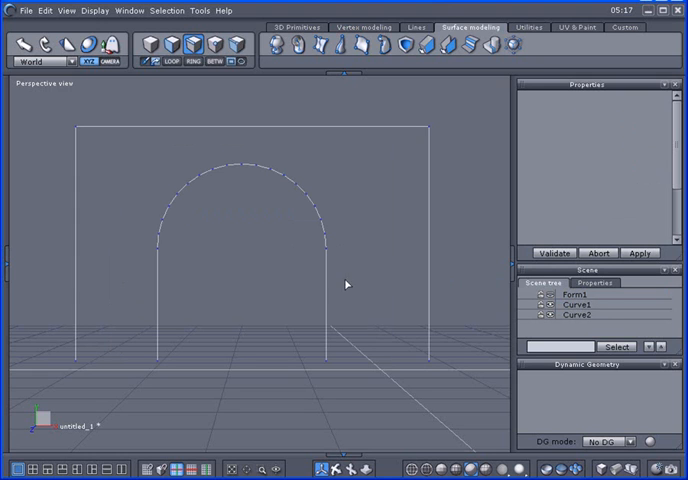
pyautogui.moveTo(348, 137)
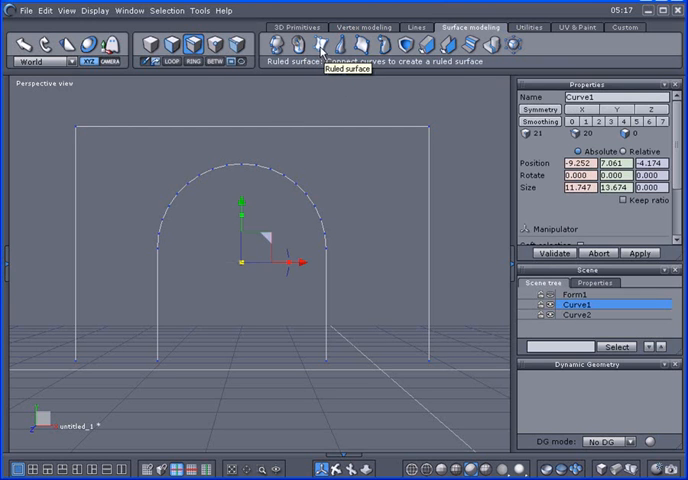
# - Build ruled surface Form7 between the inner and outer curves, with smoothing at level 0
pyautogui.click(323, 47)
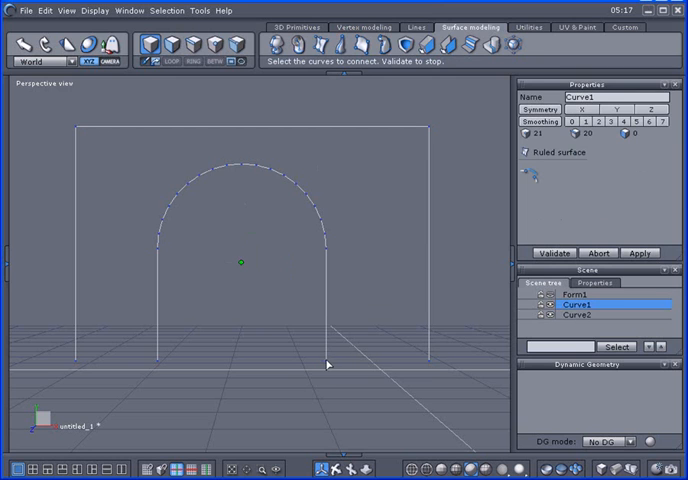
pyautogui.click(552, 252)
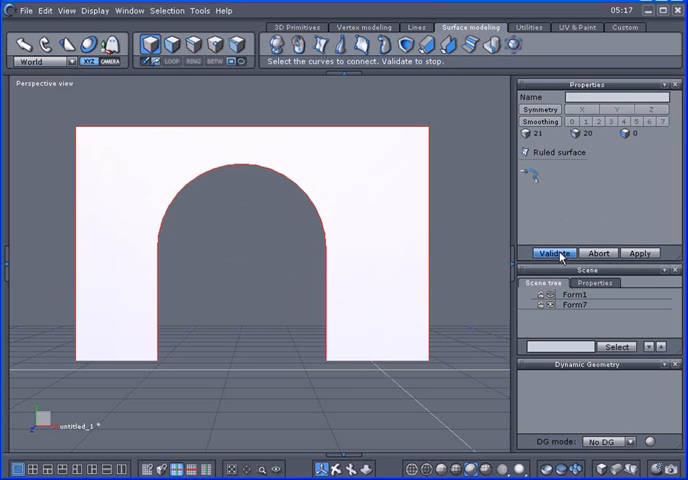
pyautogui.click(553, 252)
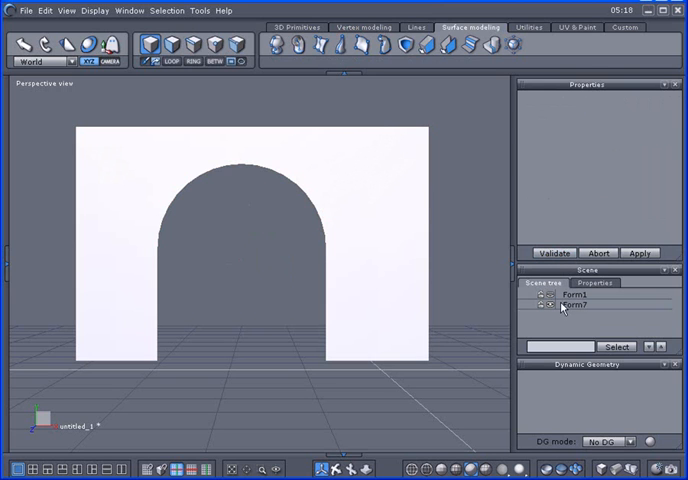
pyautogui.click(575, 305)
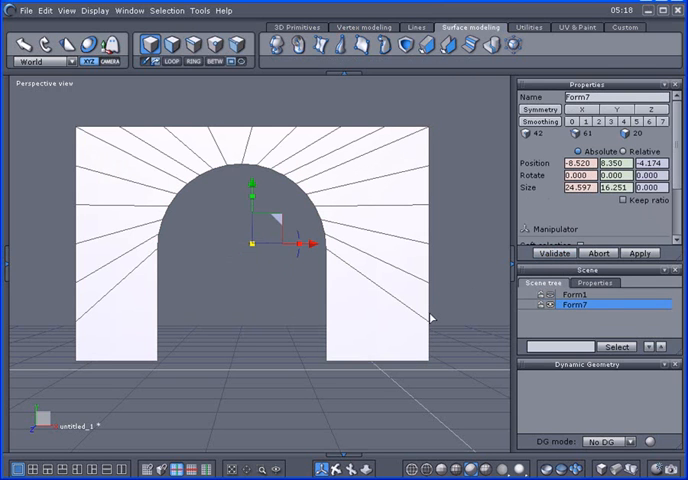
pyautogui.moveTo(357, 274)
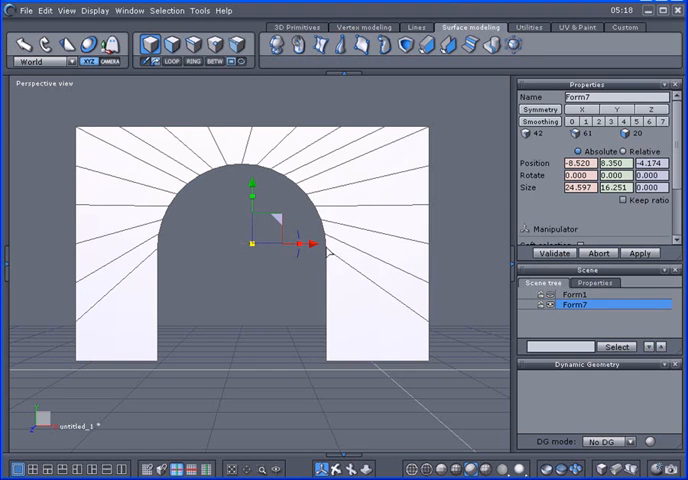
pyautogui.moveTo(345, 265)
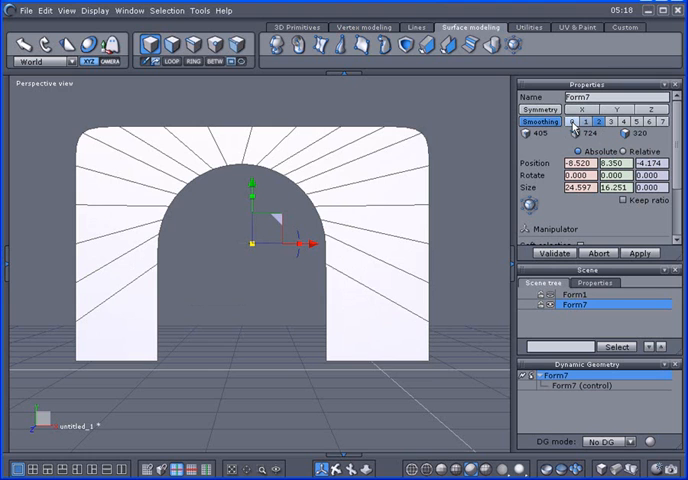
pyautogui.click(568, 123)
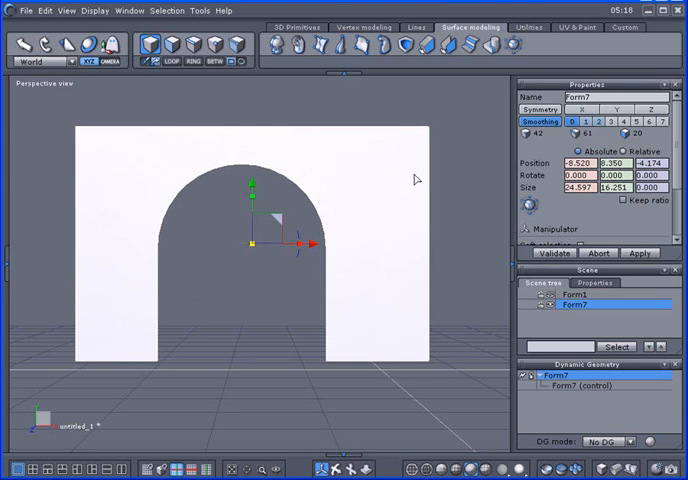
pyautogui.moveTo(423, 179)
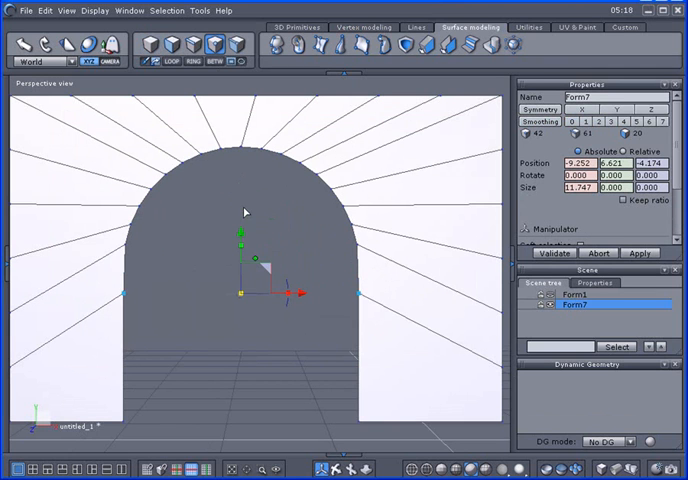
pyautogui.moveTo(128, 272)
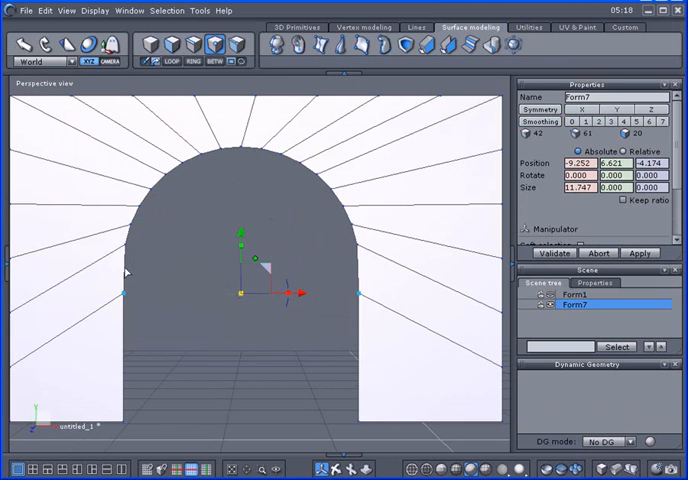
pyautogui.moveTo(130, 273)
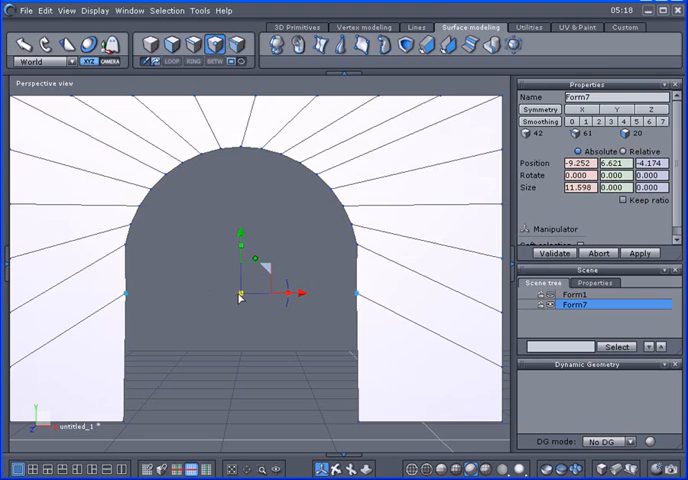
pyautogui.moveTo(138, 260)
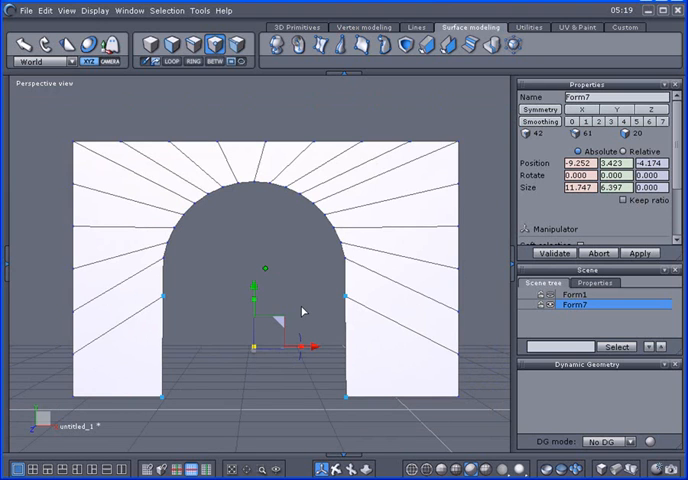
pyautogui.moveTo(190, 96)
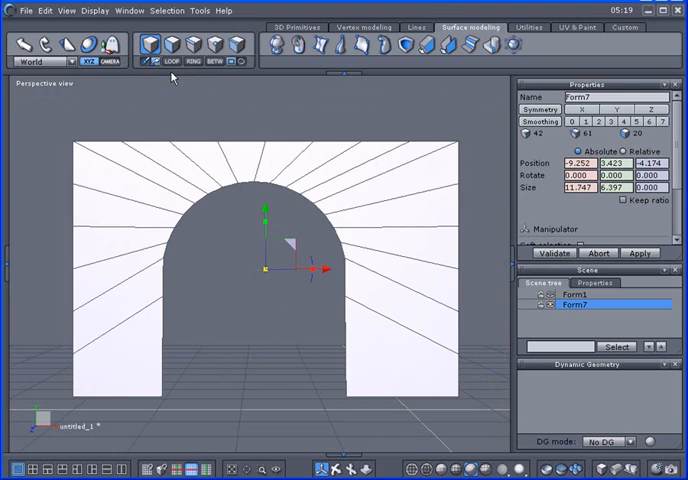
pyautogui.moveTo(308, 166)
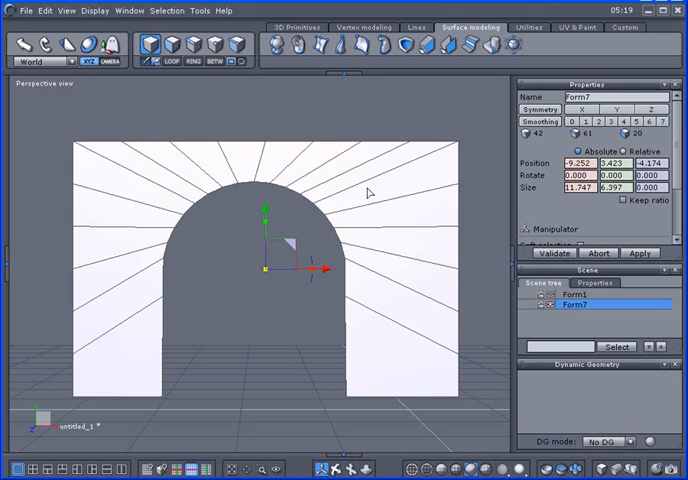
# - Tessellate Form7 with a cut from the right pillar's inner edge, giving 22 faces
pyautogui.click(363, 27)
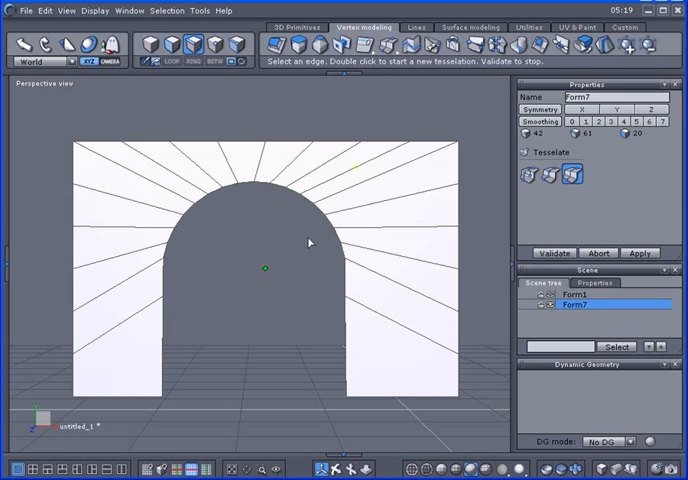
pyautogui.click(163, 340)
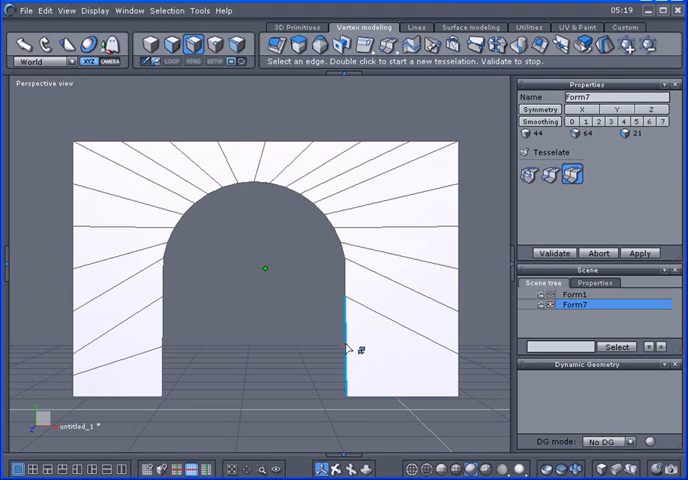
pyautogui.click(554, 252)
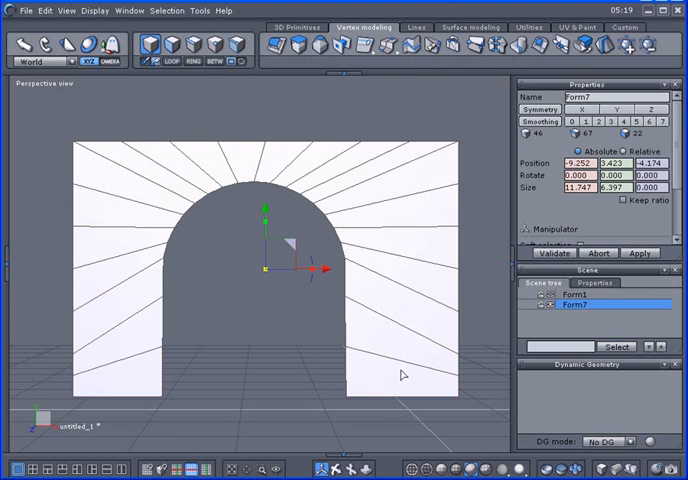
pyautogui.moveTo(171, 178)
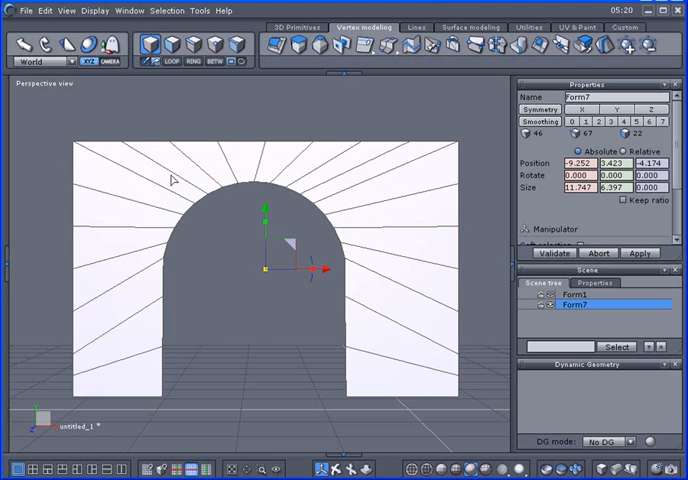
pyautogui.moveTo(308, 180)
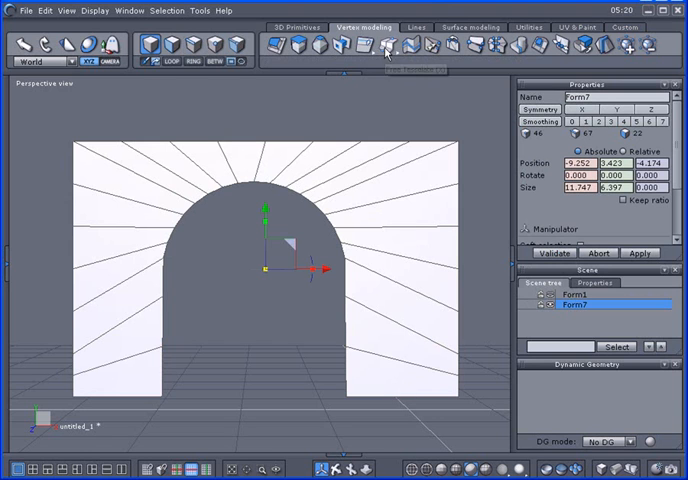
# - Tessellate Form7 with concentric cut loops around the arch, forming an 88-face grid
pyautogui.click(387, 45)
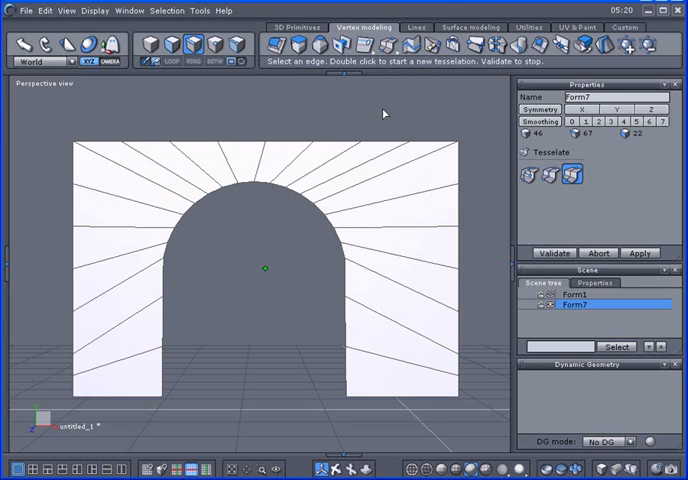
pyautogui.click(118, 397)
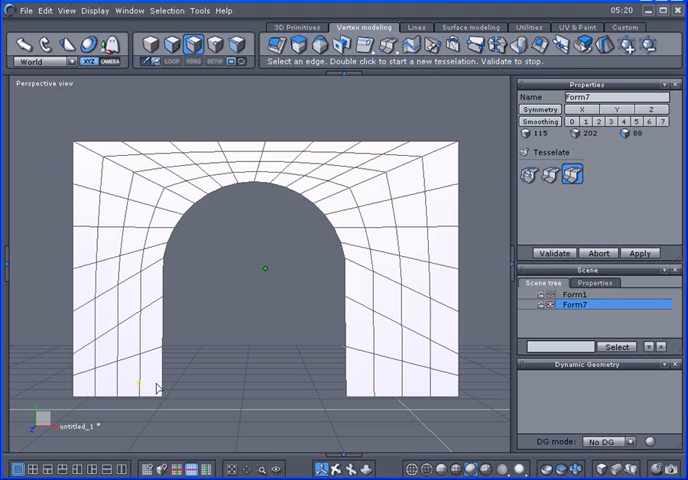
pyautogui.click(554, 252)
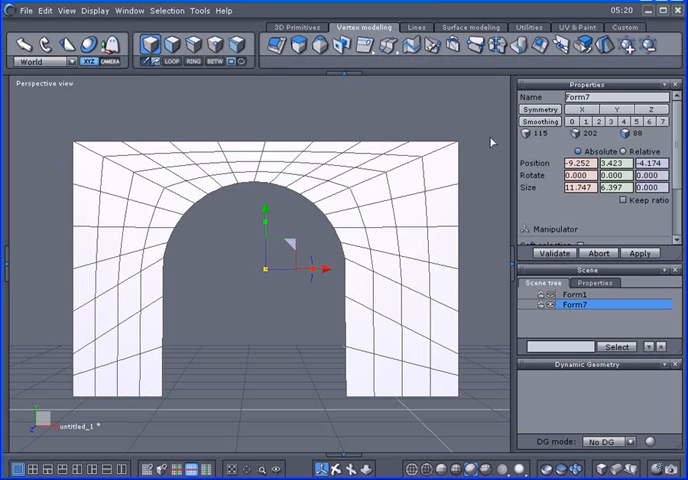
# - Thicken the gridded arch surface into the solid frame Form12
pyautogui.click(469, 27)
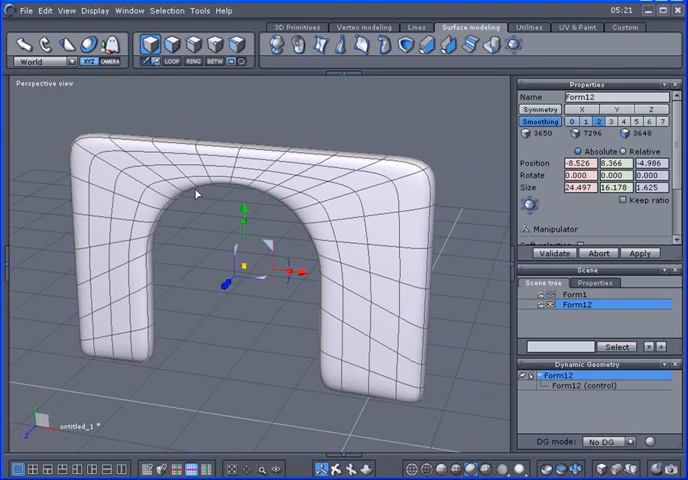
pyautogui.moveTo(467, 167)
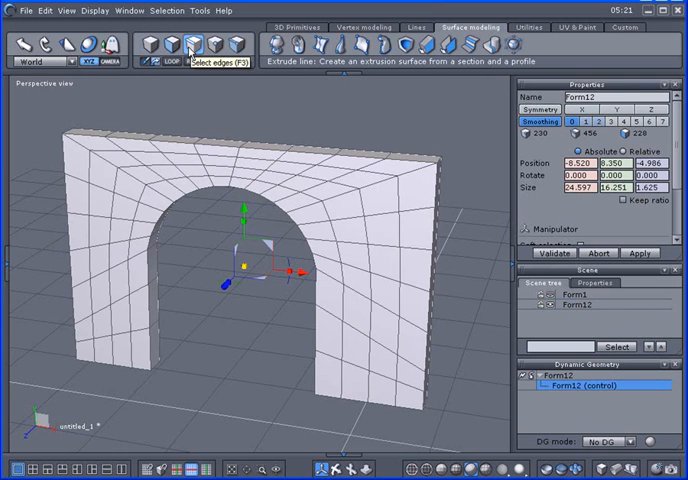
# - Switch to edge selection and pick Form12's outer border edges for chamfering
pyautogui.click(130, 137)
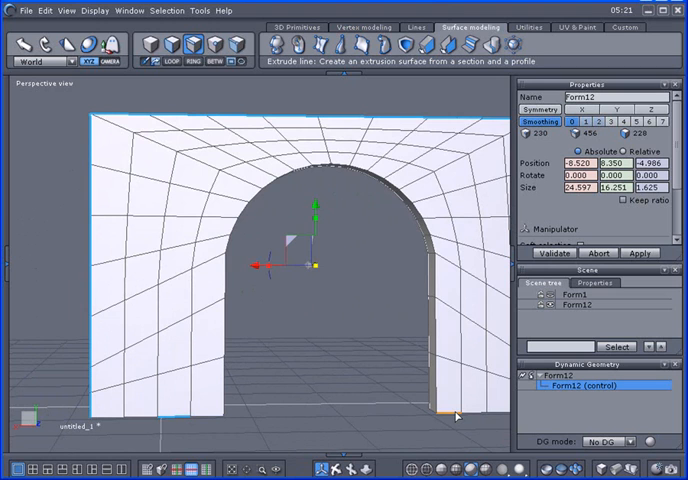
pyautogui.moveTo(455, 415)
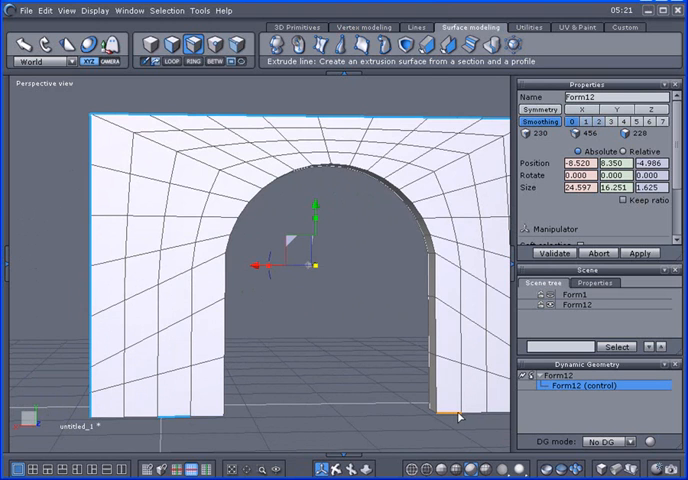
pyautogui.moveTo(168, 68)
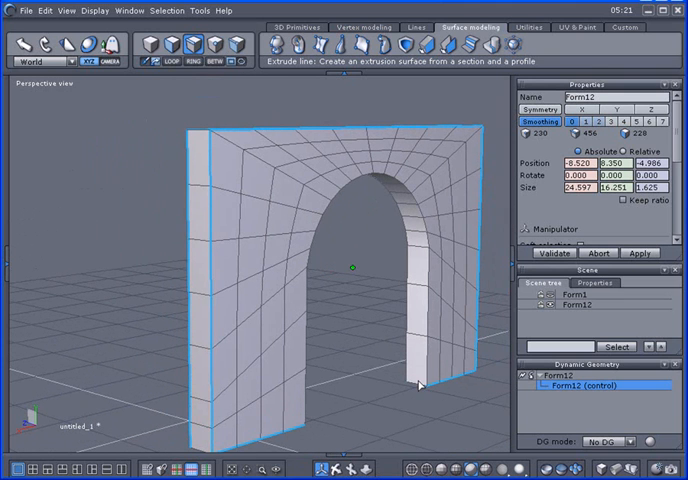
pyautogui.click(330, 467)
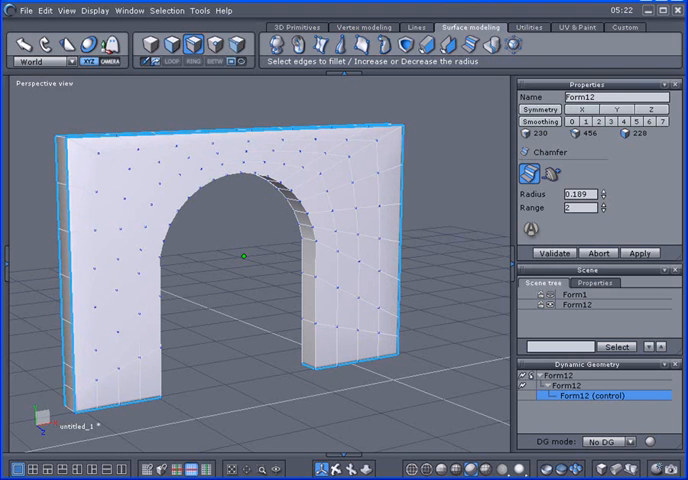
# - Apply a radius 0.189, range 2 chamfer to Form12's outer border edges
pyautogui.click(598, 194)
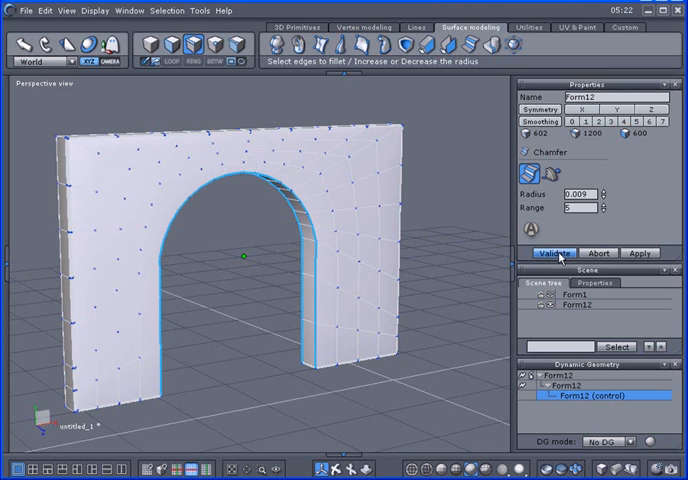
# - Validate a radius 0.009, range 5 chamfer on the arch opening edges
pyautogui.click(554, 253)
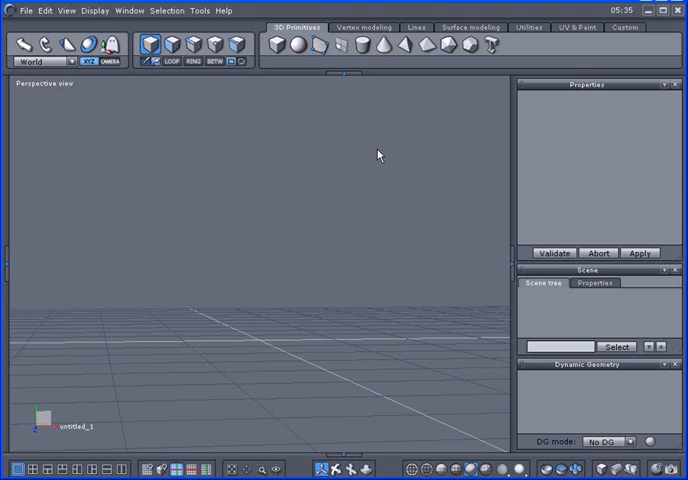
pyautogui.moveTo(376, 156)
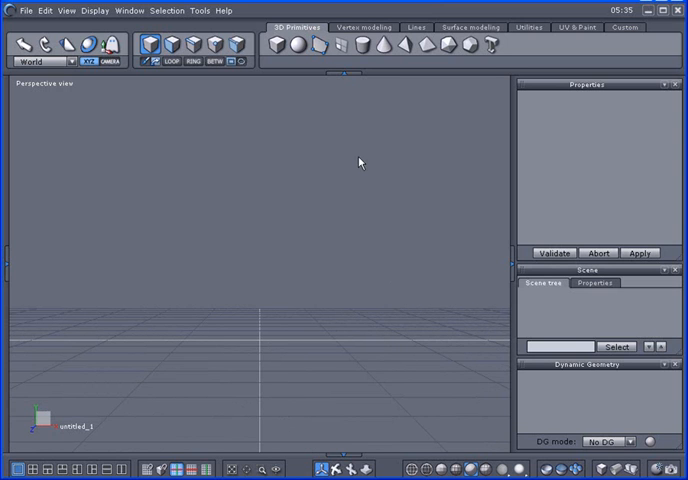
pyautogui.moveTo(338, 48)
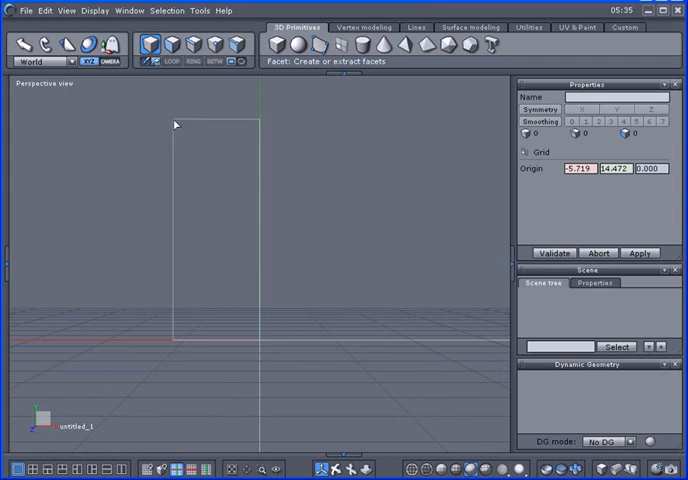
# - Draw a square plane with Facet and place a circle's centre at its middle
pyautogui.moveTo(175, 124); pyautogui.dragTo(378, 318)
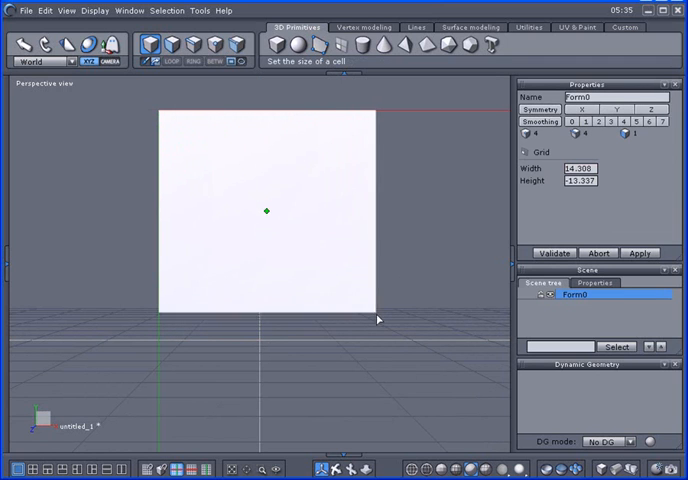
pyautogui.moveTo(378, 319); pyautogui.dragTo(390, 340)
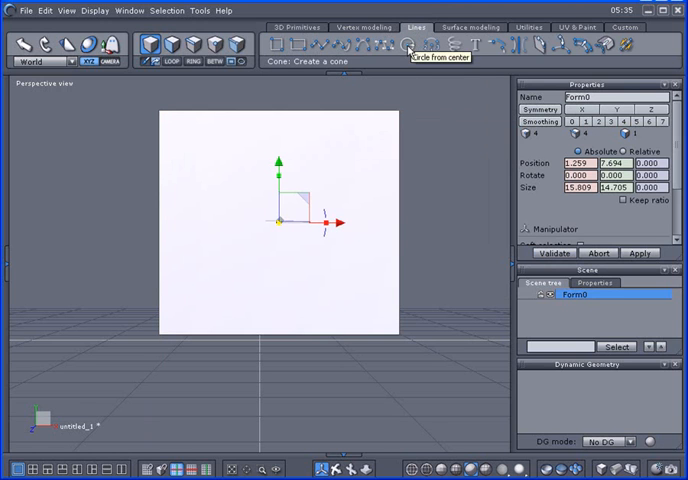
pyautogui.click(408, 45)
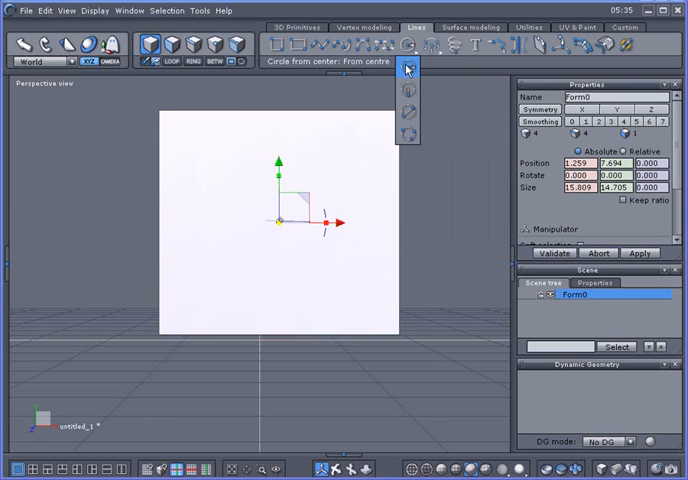
pyautogui.click(407, 69)
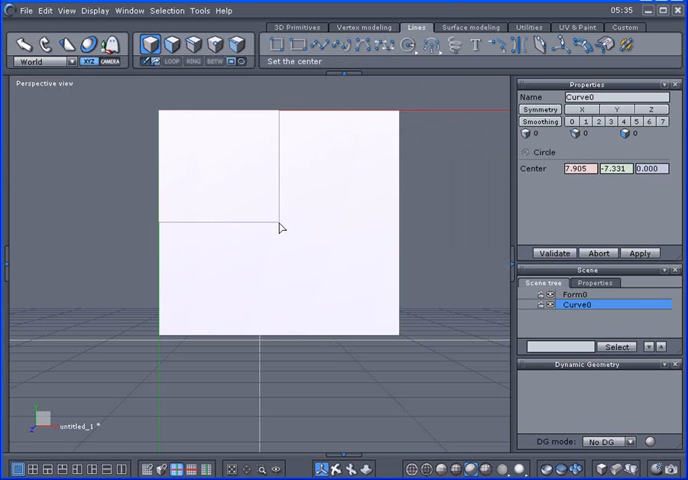
pyautogui.click(277, 227)
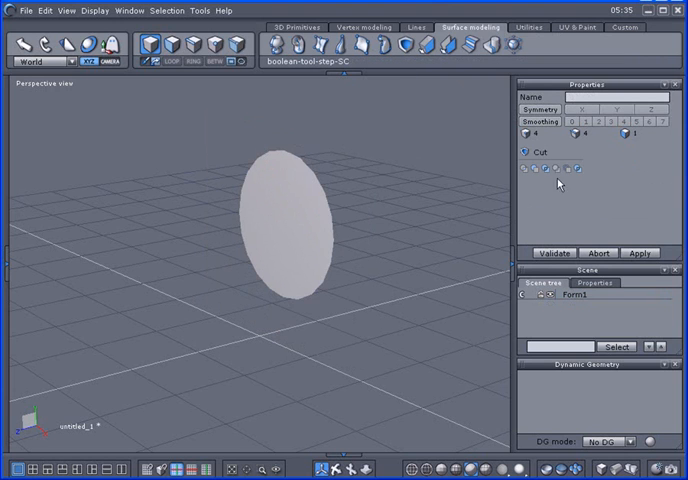
# - Subtract the circle from the square with a Boolean Cut and validate it
pyautogui.click(556, 252)
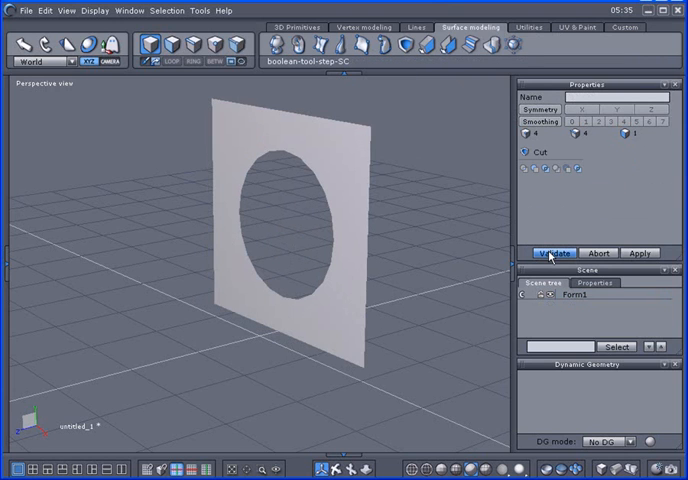
pyautogui.click(549, 253)
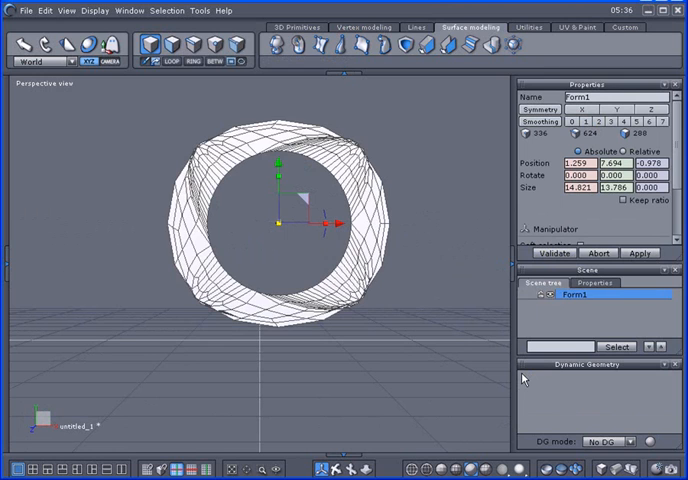
pyautogui.click(580, 133)
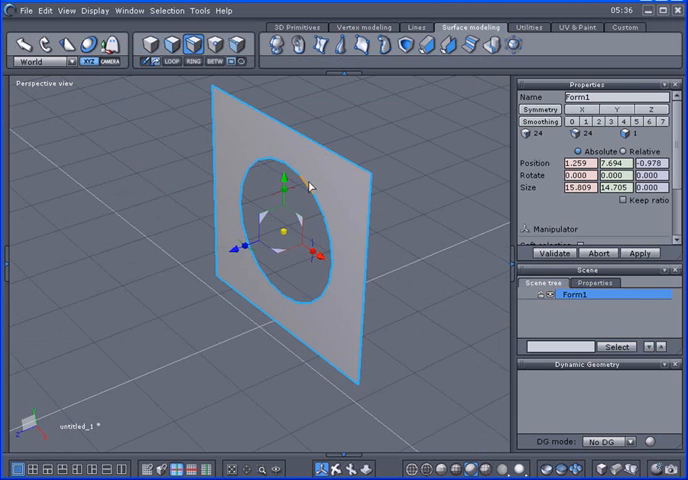
# - Build a ruled surface between the extracted circle and square curves and validate
pyautogui.click(43, 10)
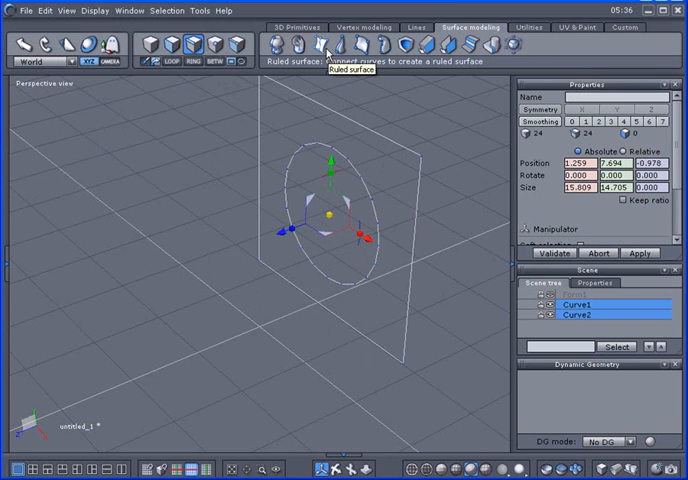
pyautogui.click(323, 45)
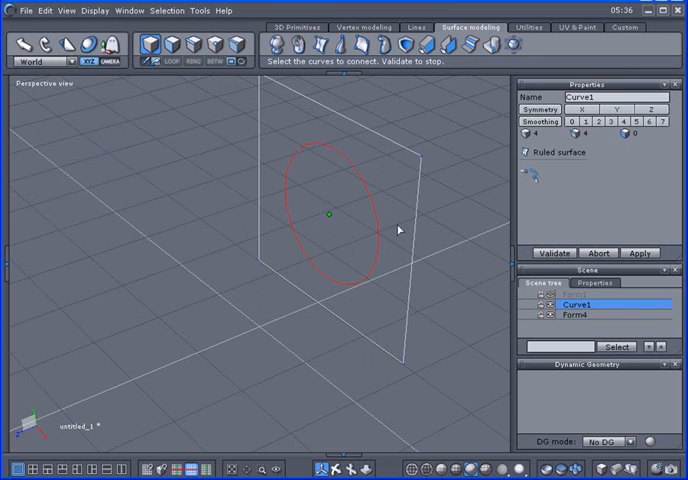
pyautogui.click(550, 252)
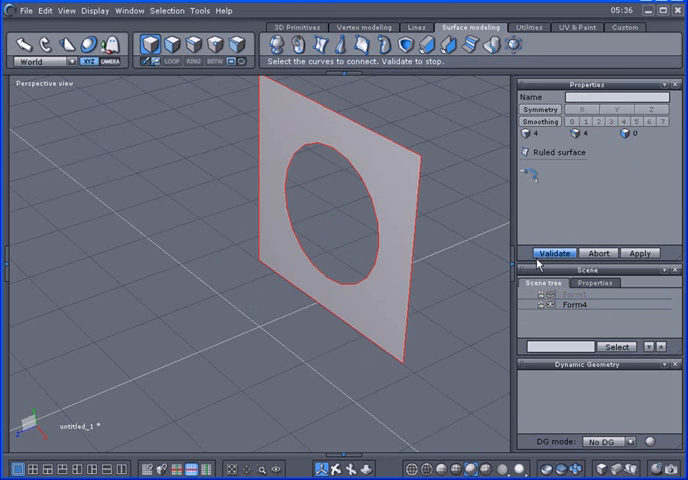
pyautogui.click(568, 252)
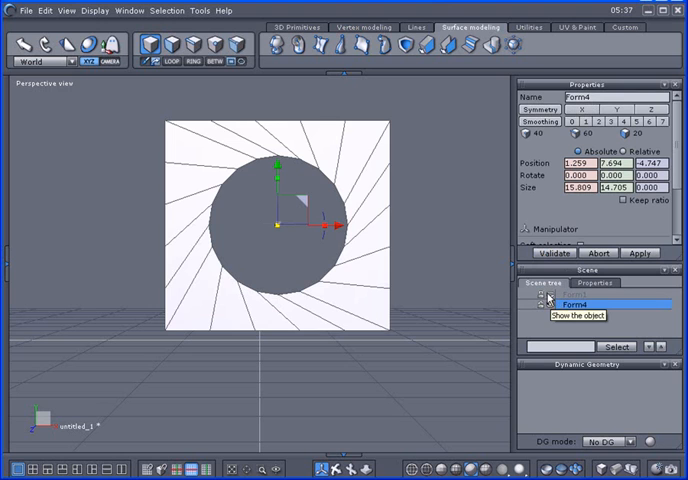
pyautogui.moveTo(202, 77)
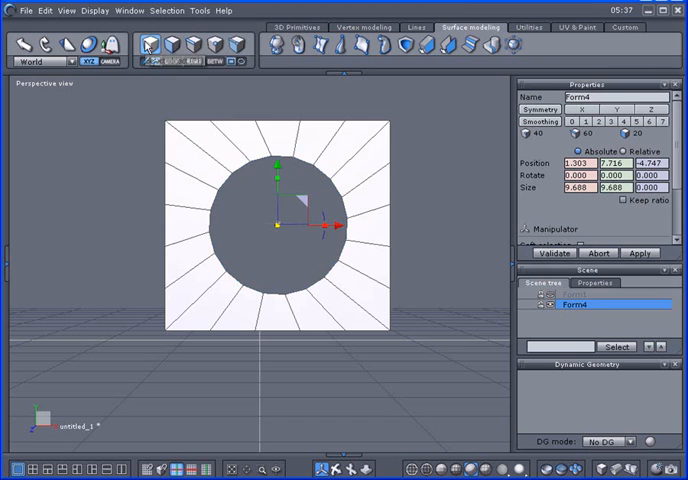
pyautogui.moveTo(428, 47)
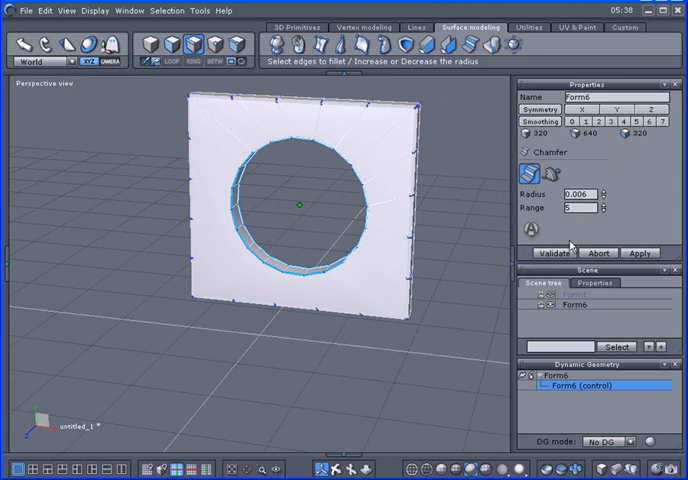
# - Validate the radius 0.006, range 5 chamfer on the frame's edges
pyautogui.click(557, 252)
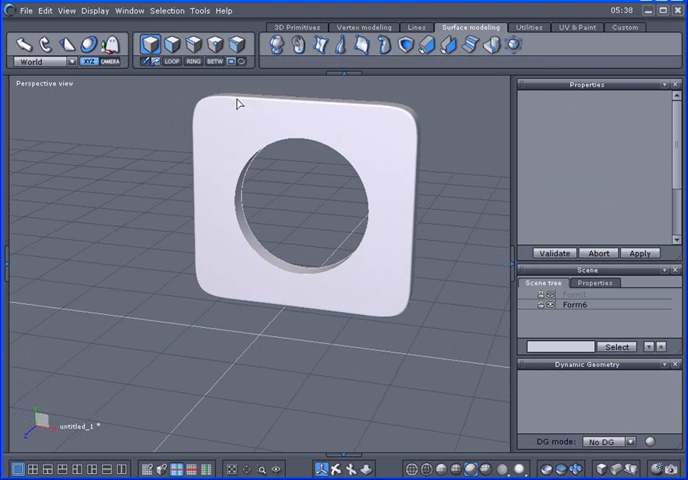
pyautogui.moveTo(341, 149)
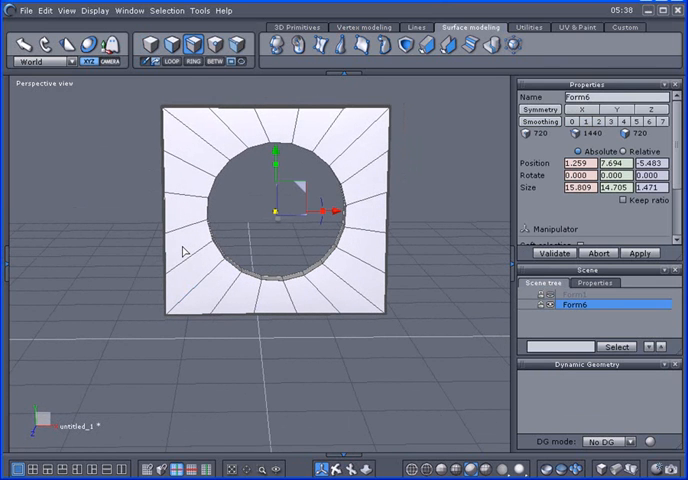
pyautogui.moveTo(365, 40)
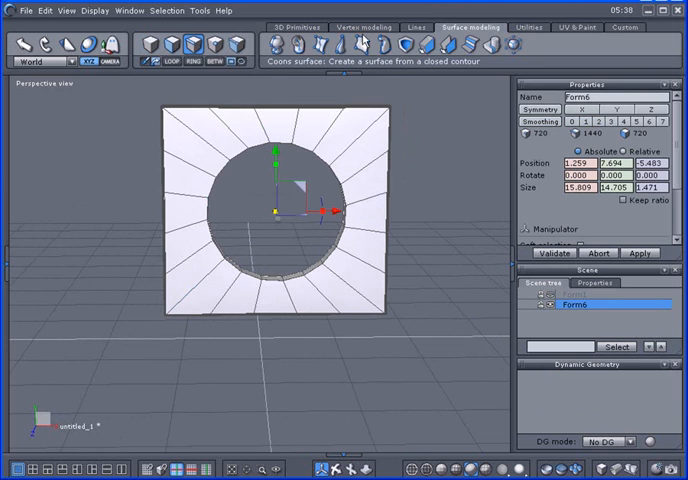
# - Switch to the Vertex modeling tools and pick Free Tesselate
pyautogui.click(358, 27)
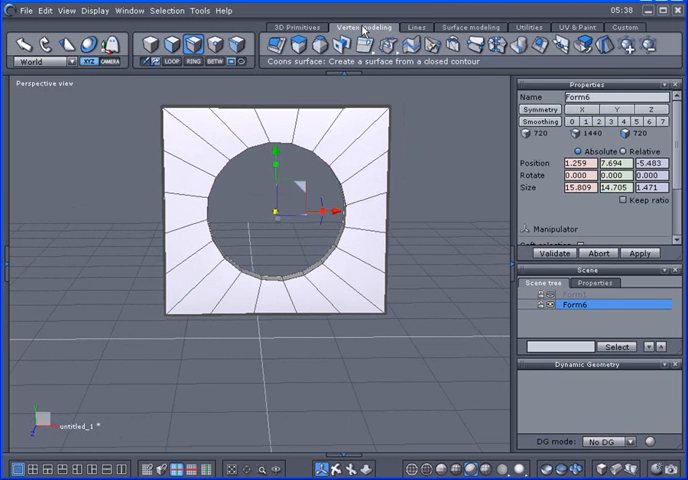
pyautogui.moveTo(388, 47)
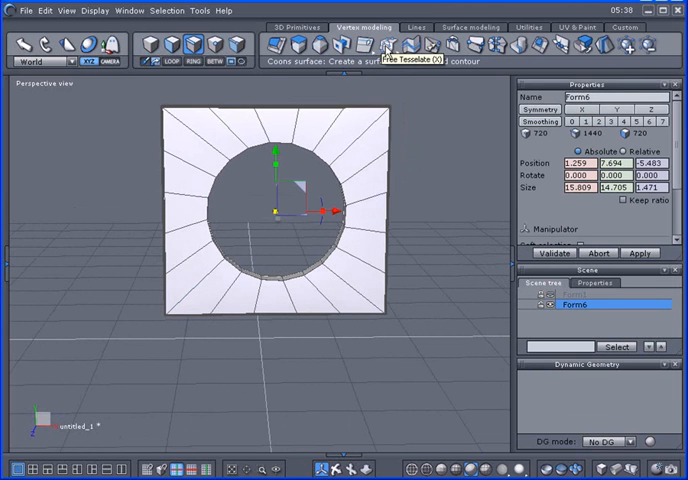
pyautogui.click(388, 47)
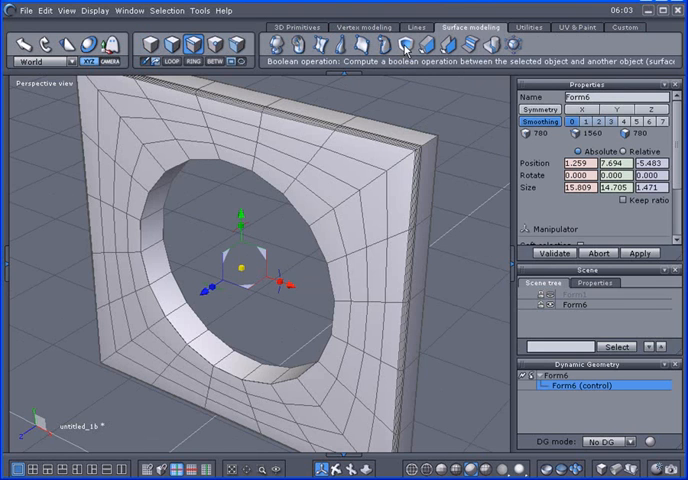
pyautogui.moveTo(402, 50)
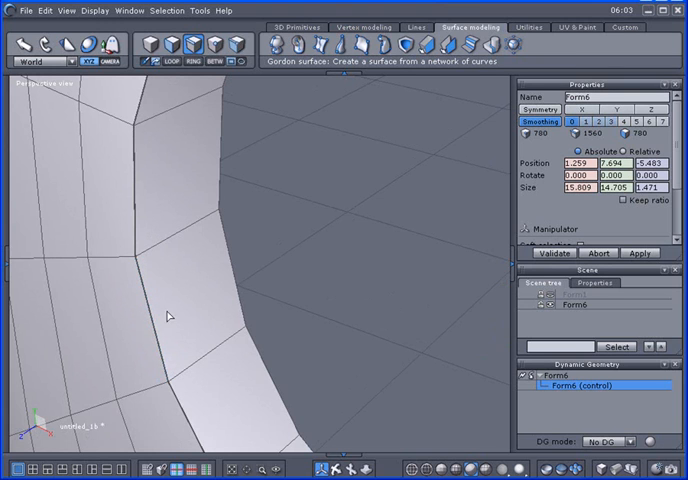
# - Select a hole edge, extend it to the full hole loop, and switch to faces
pyautogui.click(152, 320)
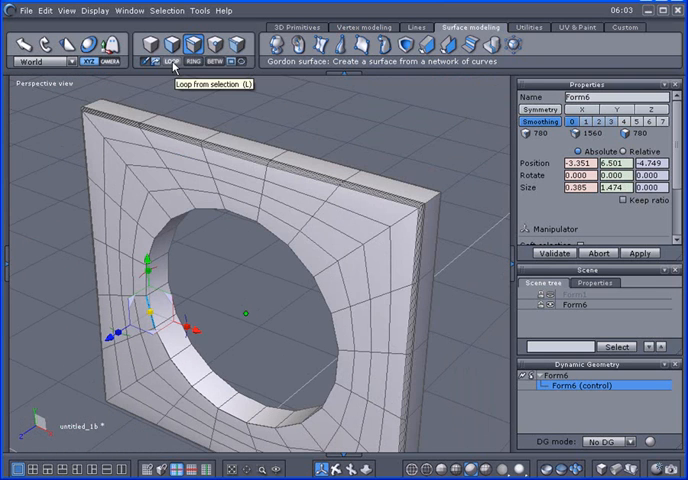
pyautogui.click(166, 66)
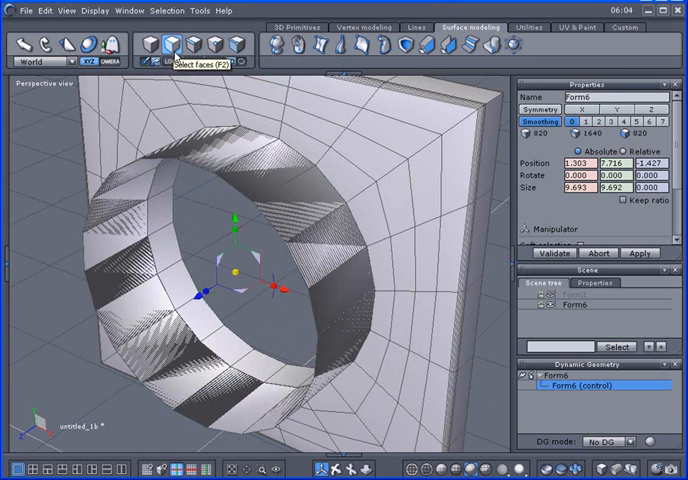
pyautogui.click(252, 177)
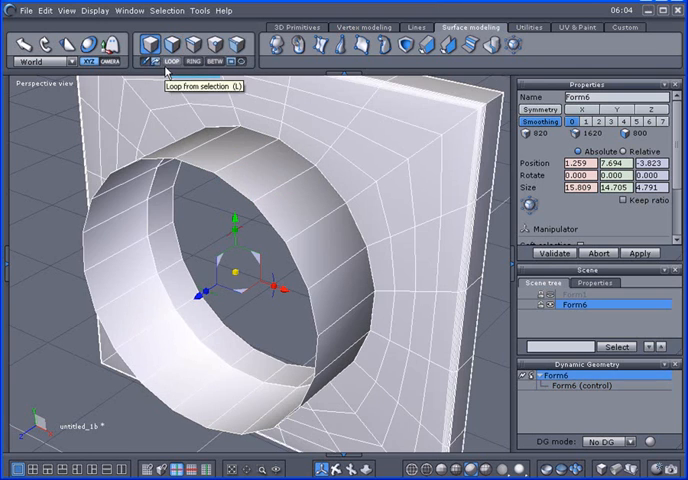
# - Show the Vertex modeling toolset again
pyautogui.click(351, 27)
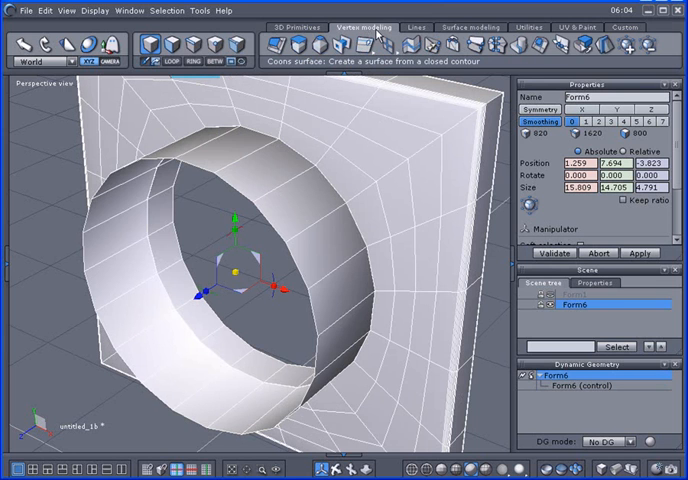